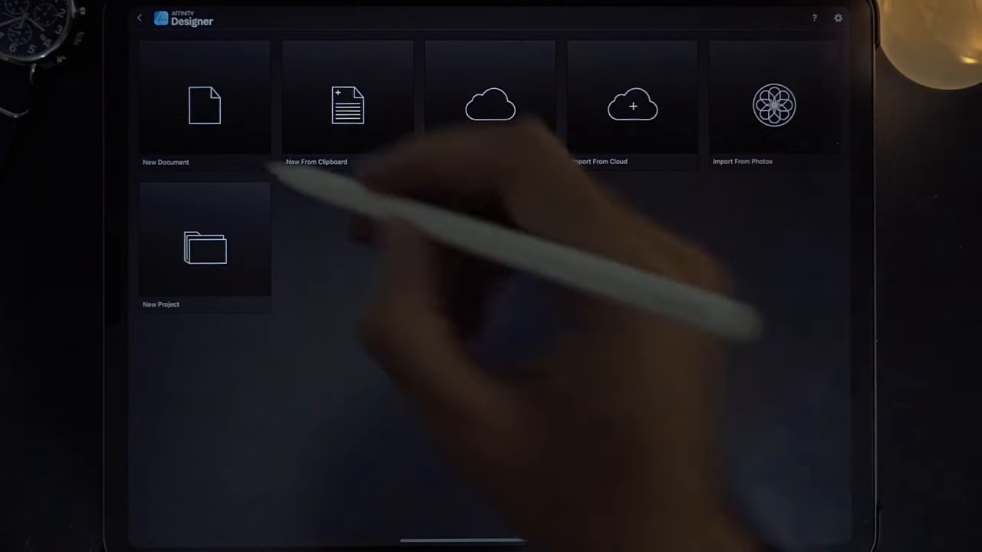
Create a new iPad 12.9" document, 1024 by 1366 at 144 DPI, in portrait orientation
{"action": "left_click", "coordinate": [205, 104]}
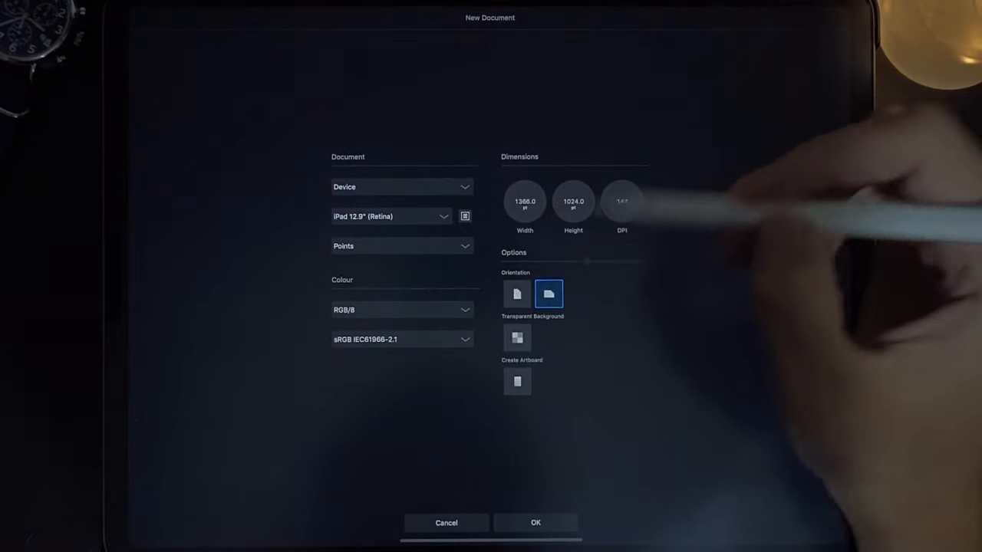
{"action": "left_click", "coordinate": [517, 294]}
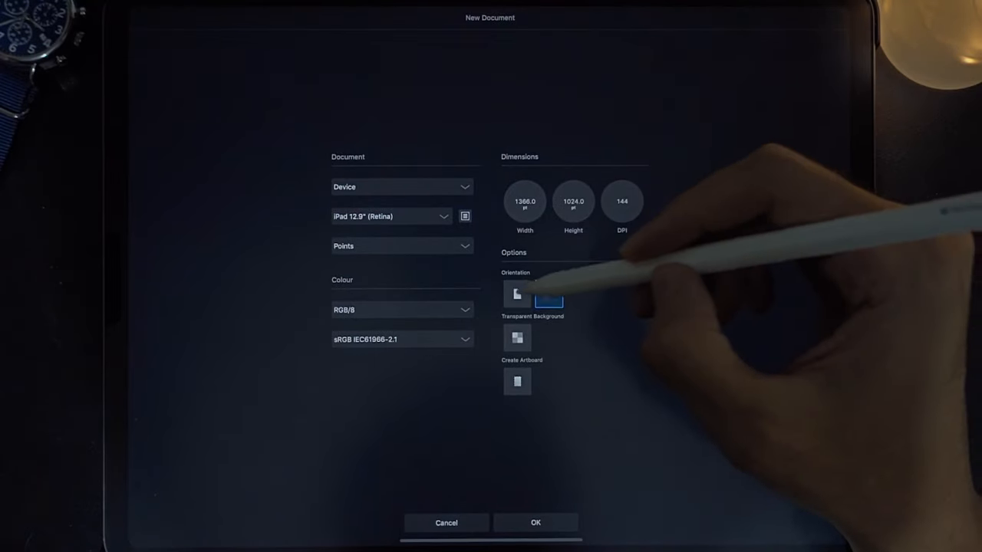
{"action": "left_click", "coordinate": [517, 295]}
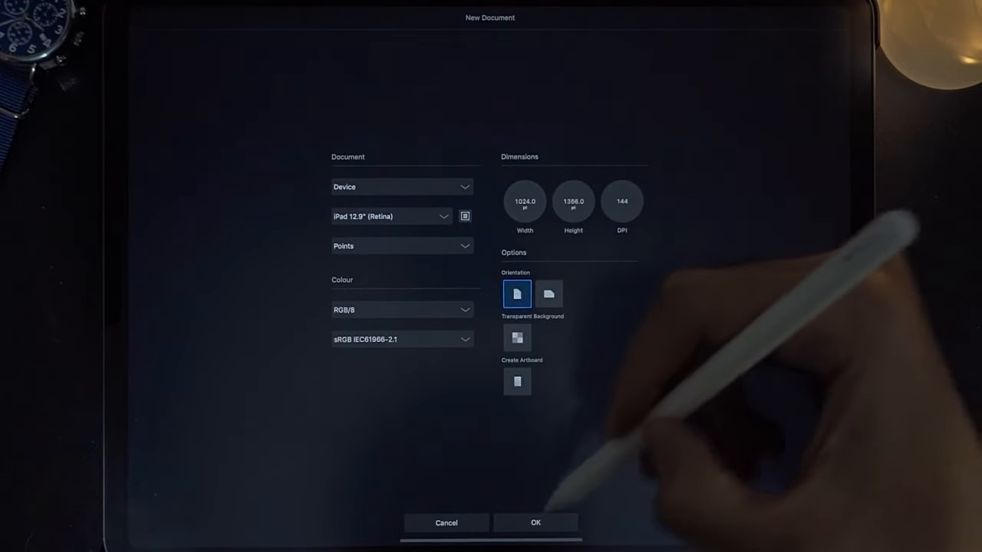
{"action": "left_click", "coordinate": [536, 522]}
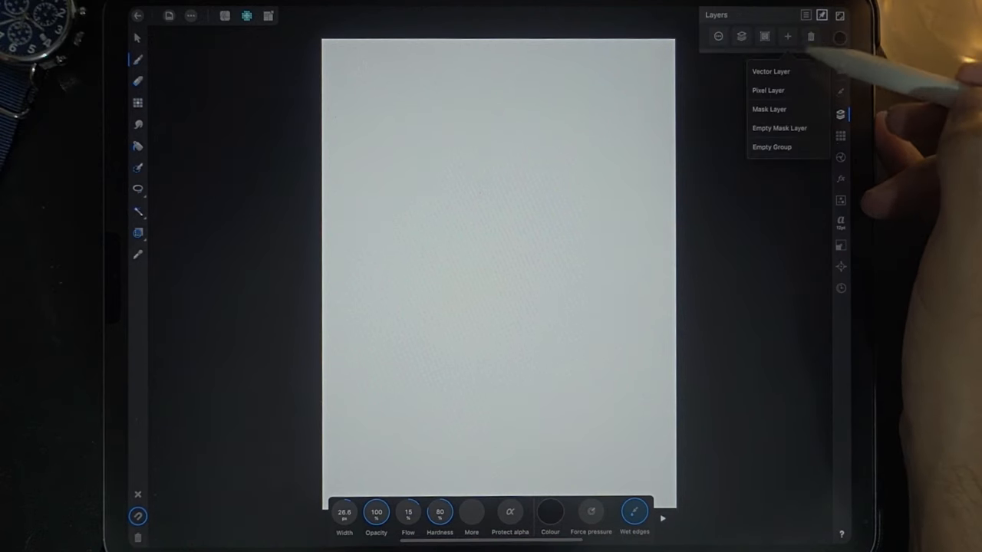
Add a new Pixel Layer above the blank canvas for painting
{"action": "left_click", "coordinate": [767, 89]}
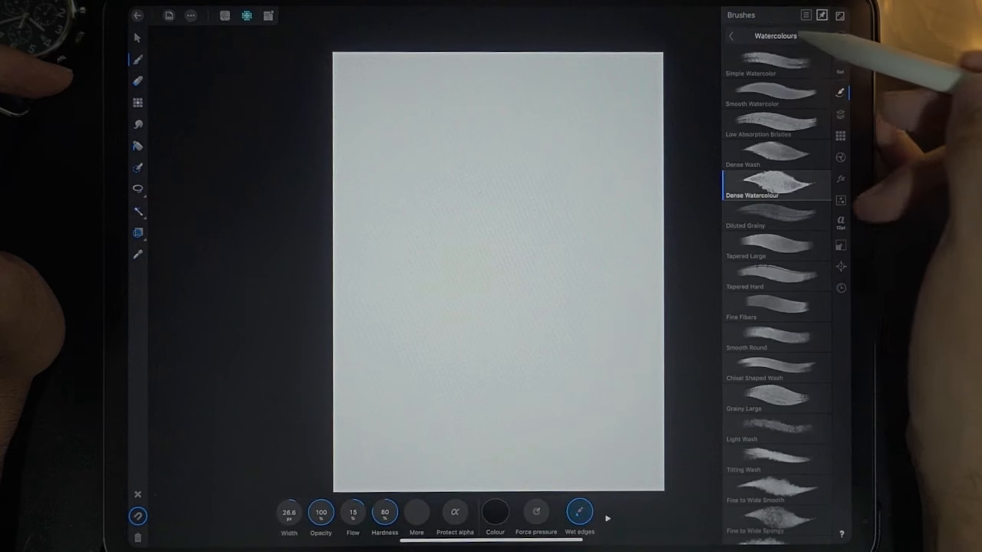
Choose the Dense Watercolour brush and raise its width to about 201 px
{"action": "left_click", "coordinate": [775, 166]}
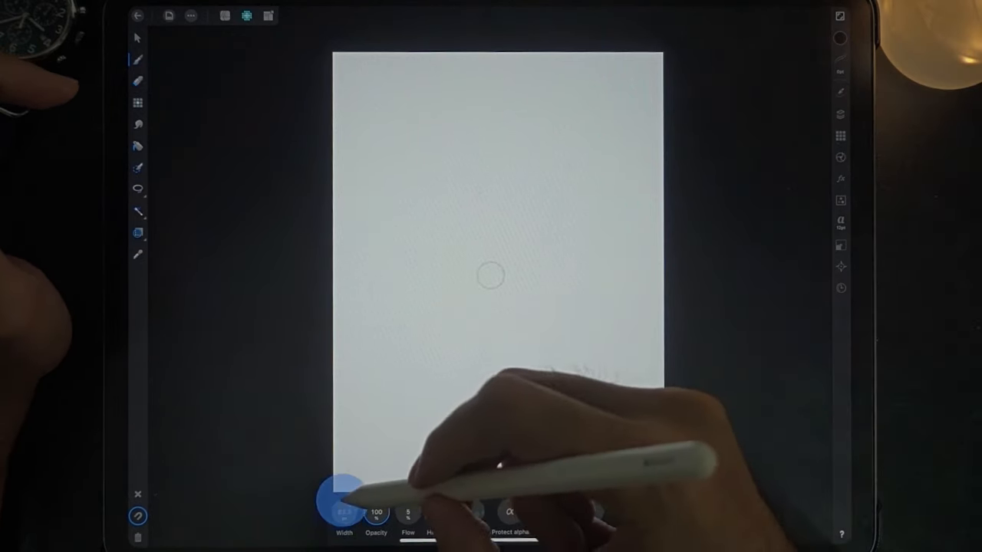
{"action": "left_click", "coordinate": [392, 263]}
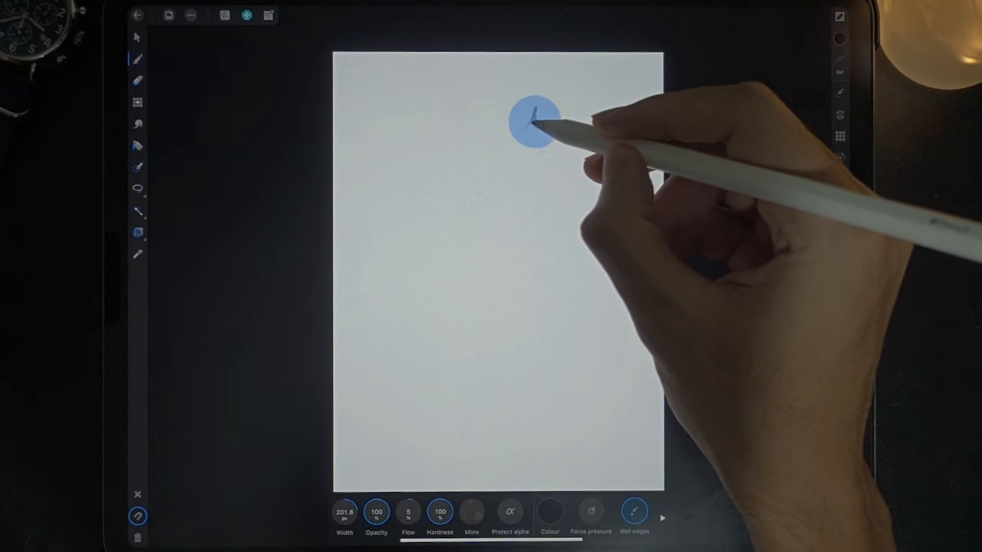
Paint the first dark grey pine tree from its tip down through upper and lower branches
{"action": "left_click_drag", "start_coordinate": [534, 115], "coordinate": [540, 138]}
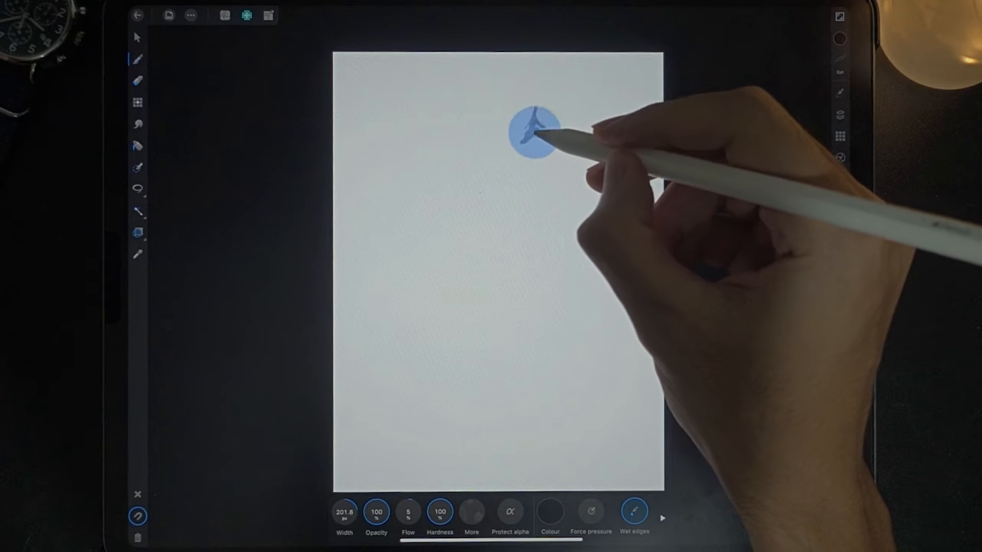
{"action": "left_click_drag", "start_coordinate": [537, 130], "coordinate": [540, 151]}
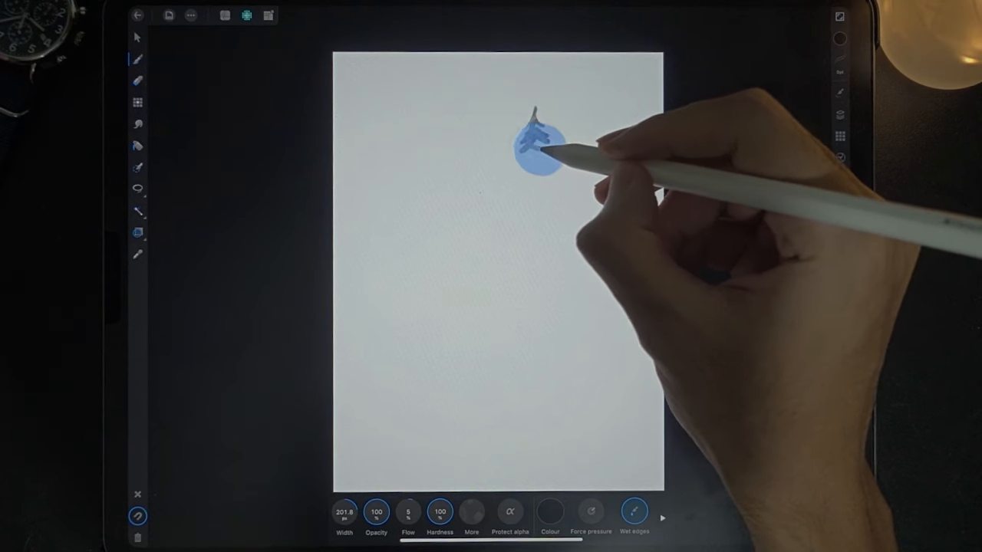
{"action": "left_click_drag", "start_coordinate": [544, 135], "coordinate": [552, 161]}
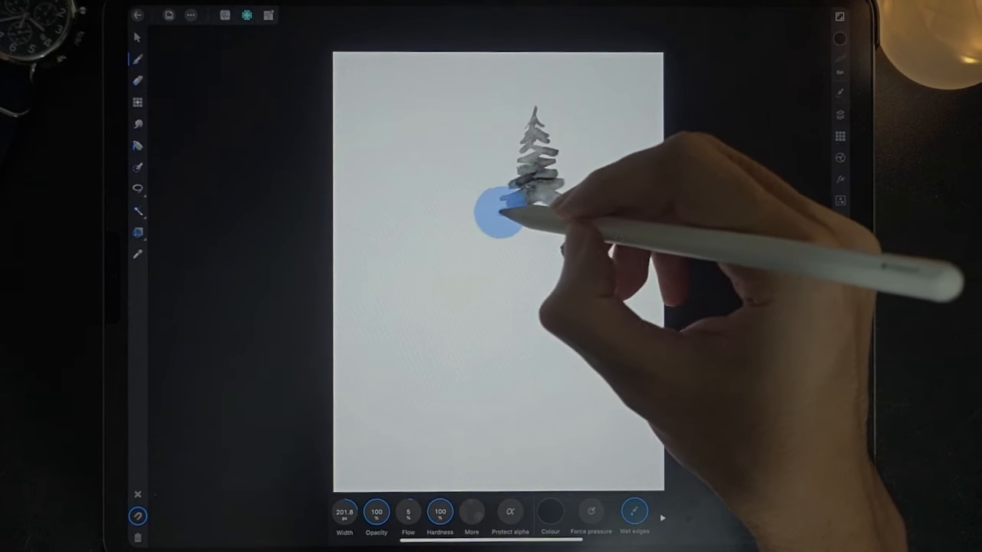
{"action": "left_click_drag", "start_coordinate": [507, 207], "coordinate": [552, 223]}
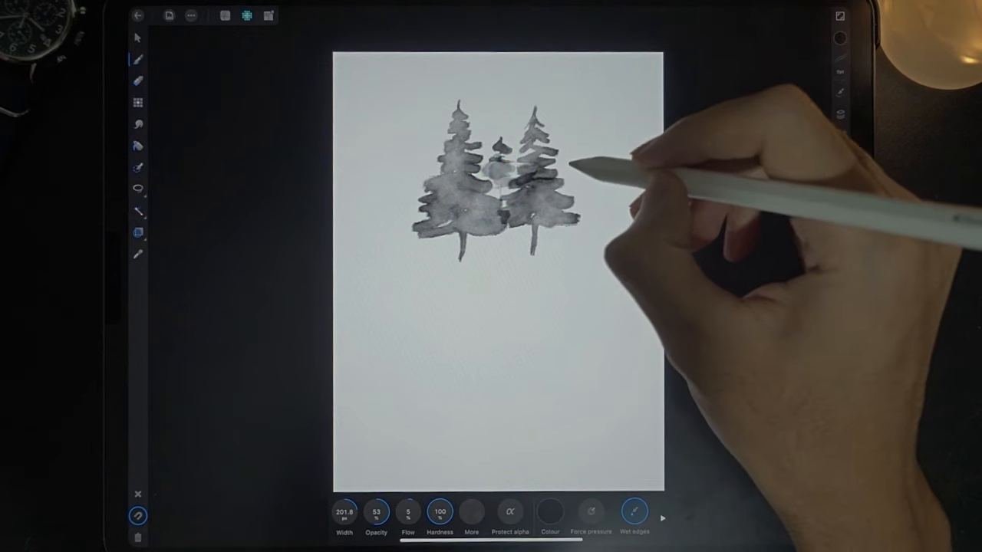
At about 63% opacity, paint pale pine trees left of and between the dark trees
{"action": "left_click", "coordinate": [571, 150]}
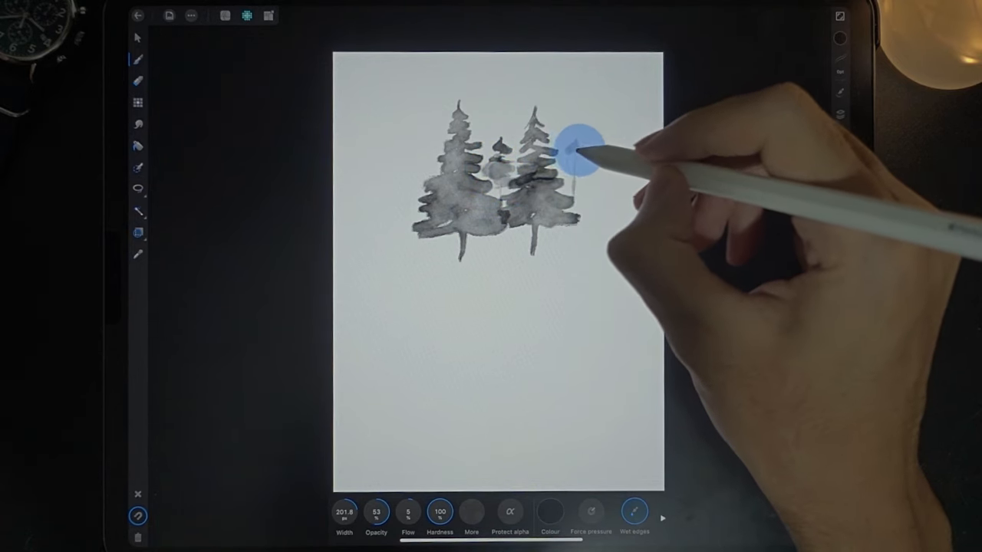
{"action": "left_click_drag", "start_coordinate": [580, 146], "coordinate": [568, 169]}
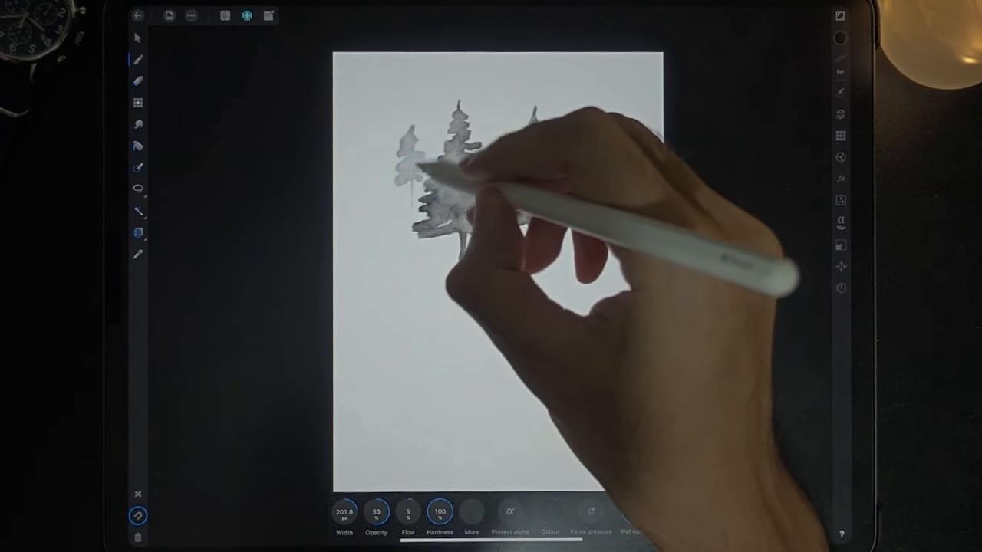
{"action": "left_click_drag", "start_coordinate": [460, 177], "coordinate": [402, 153]}
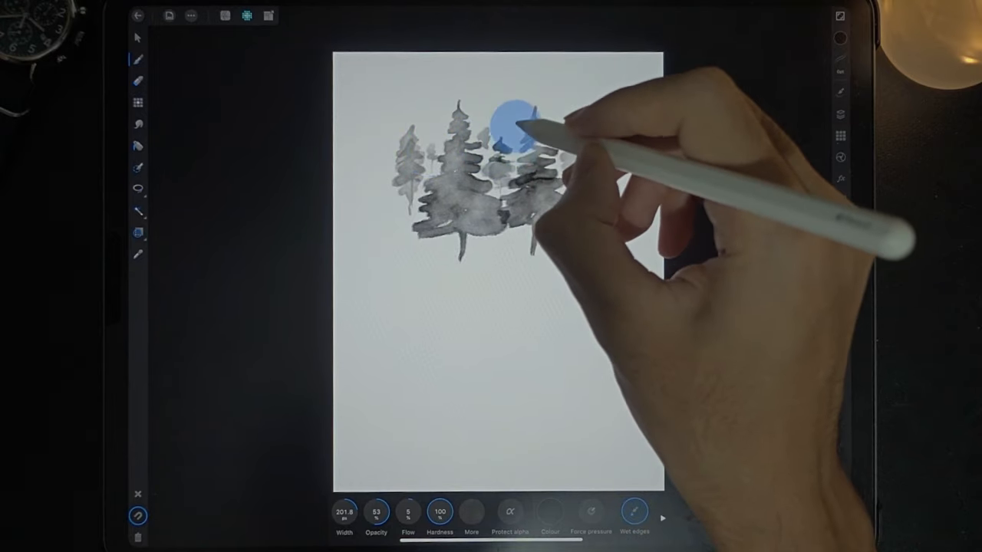
{"action": "left_click_drag", "start_coordinate": [537, 122], "coordinate": [514, 141]}
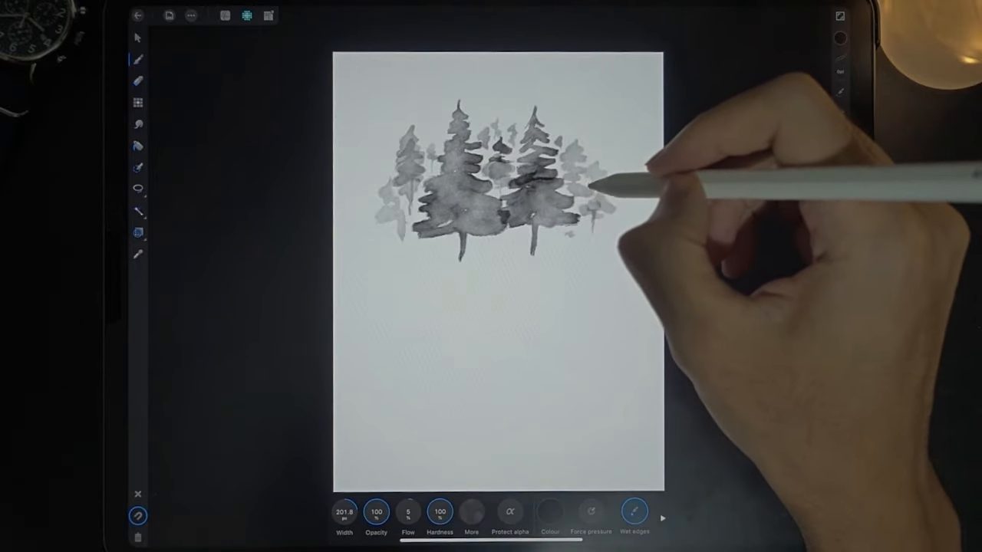
Paint pale pine foliage to the right of the tree group, thickening its branches
{"action": "left_click_drag", "start_coordinate": [606, 191], "coordinate": [570, 203]}
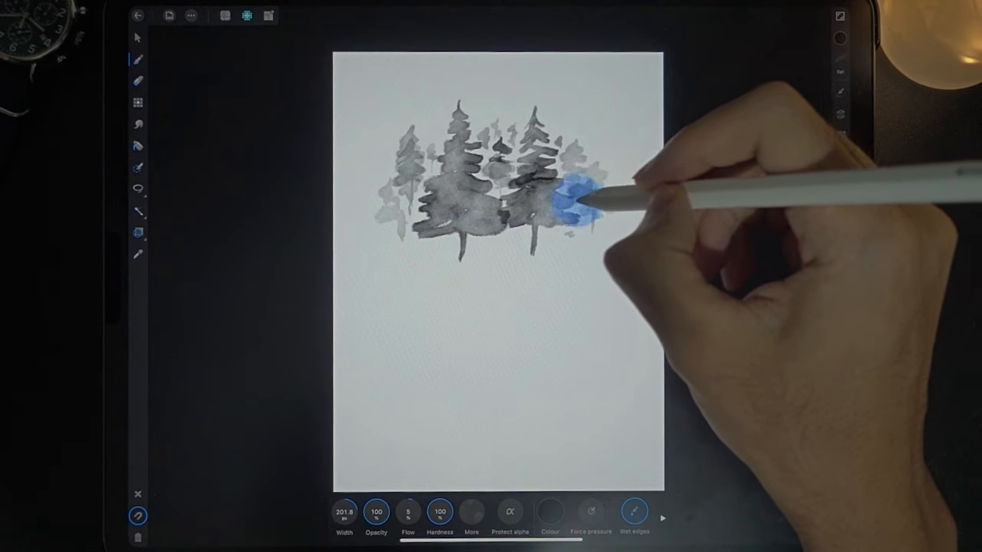
{"action": "left_click_drag", "start_coordinate": [583, 200], "coordinate": [583, 238]}
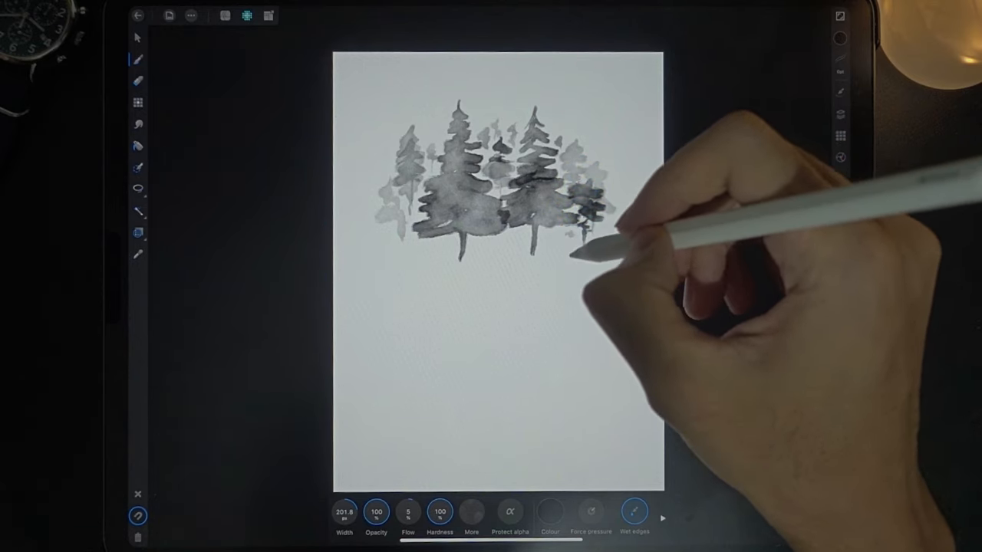
{"action": "left_click_drag", "start_coordinate": [598, 222], "coordinate": [571, 230]}
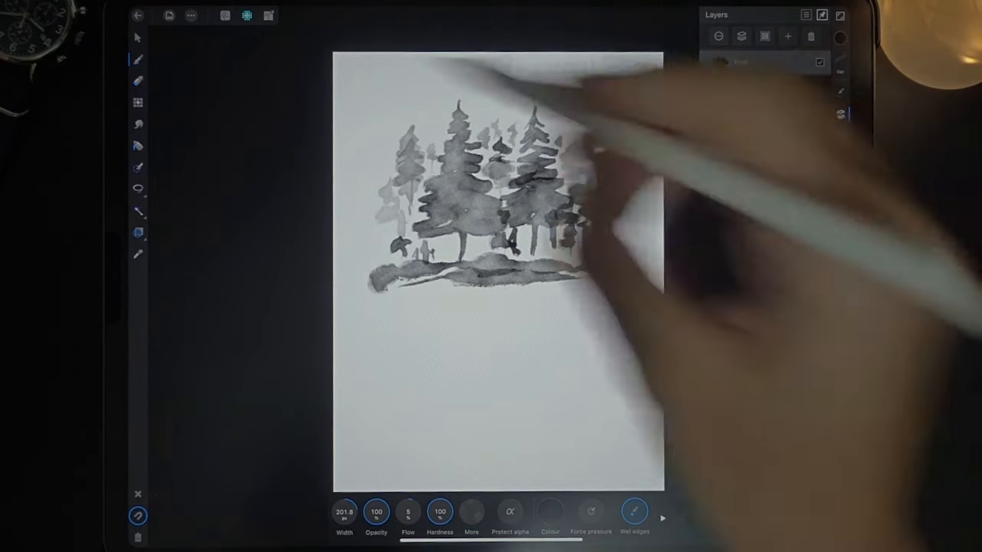
With the Move Tool, scale the trees and ledge down toward the top of the canvas
{"action": "left_click", "coordinate": [190, 15]}
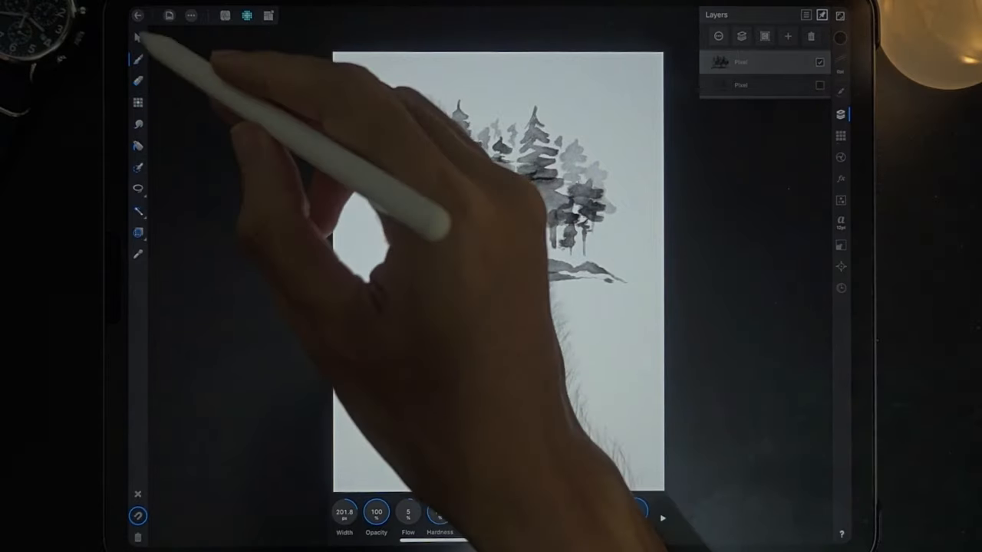
{"action": "left_click", "coordinate": [138, 37]}
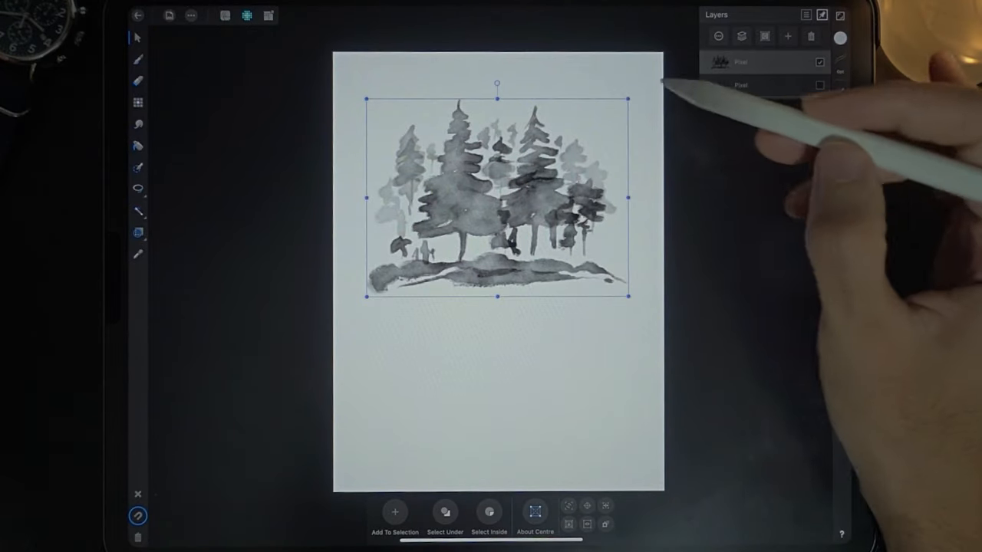
{"action": "left_click_drag", "start_coordinate": [627, 99], "coordinate": [570, 157]}
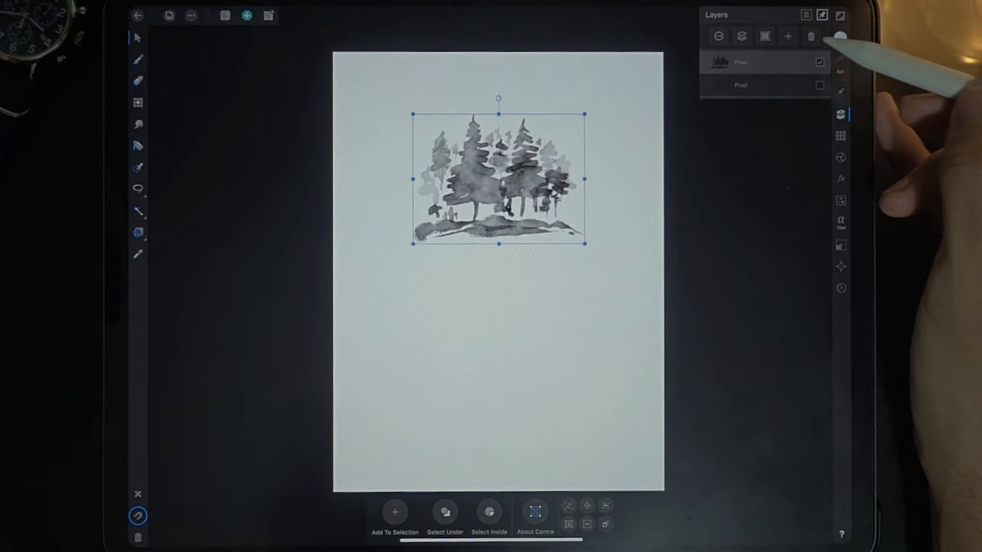
Add a new Pixel Layer for painting beneath the tree ledge
{"action": "left_click", "coordinate": [787, 37]}
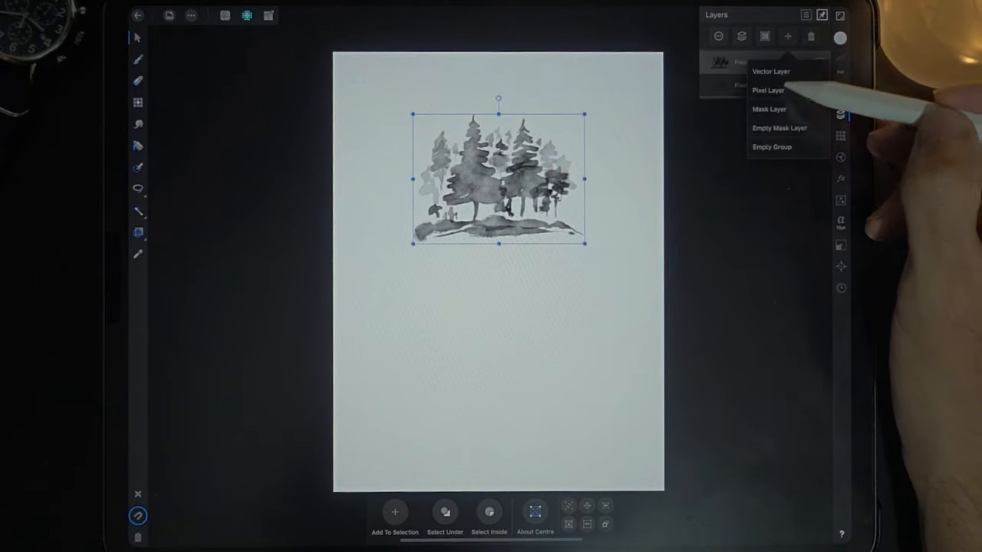
{"action": "left_click", "coordinate": [766, 89]}
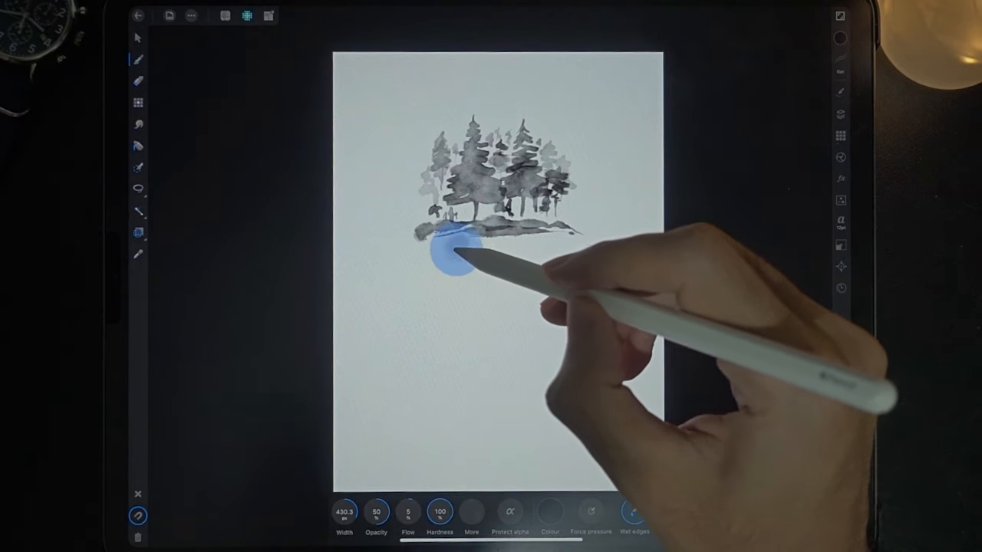
Stroke grey washes down from the ledge to form the cliff face and waterfall stream
{"action": "left_click_drag", "start_coordinate": [447, 237], "coordinate": [437, 337]}
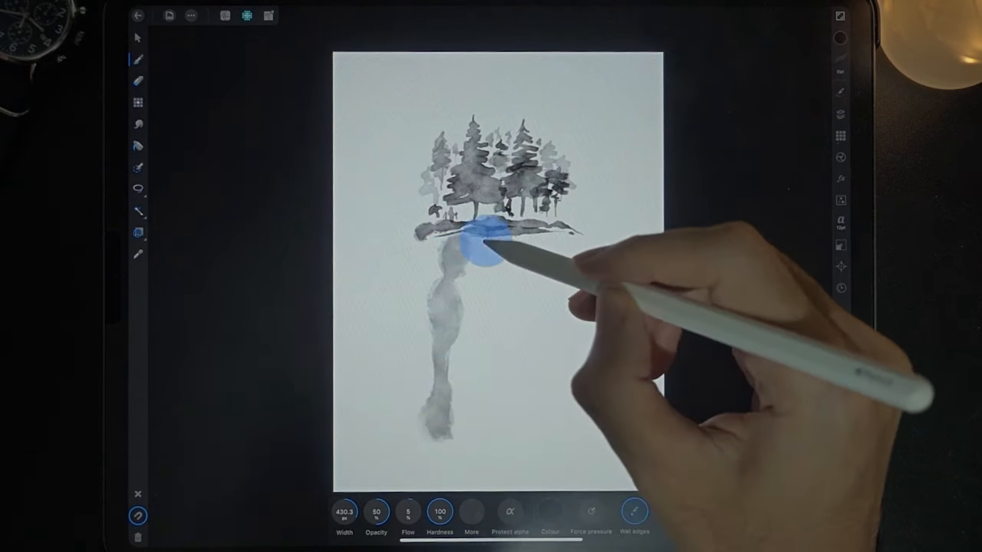
{"action": "left_click_drag", "start_coordinate": [479, 245], "coordinate": [463, 325]}
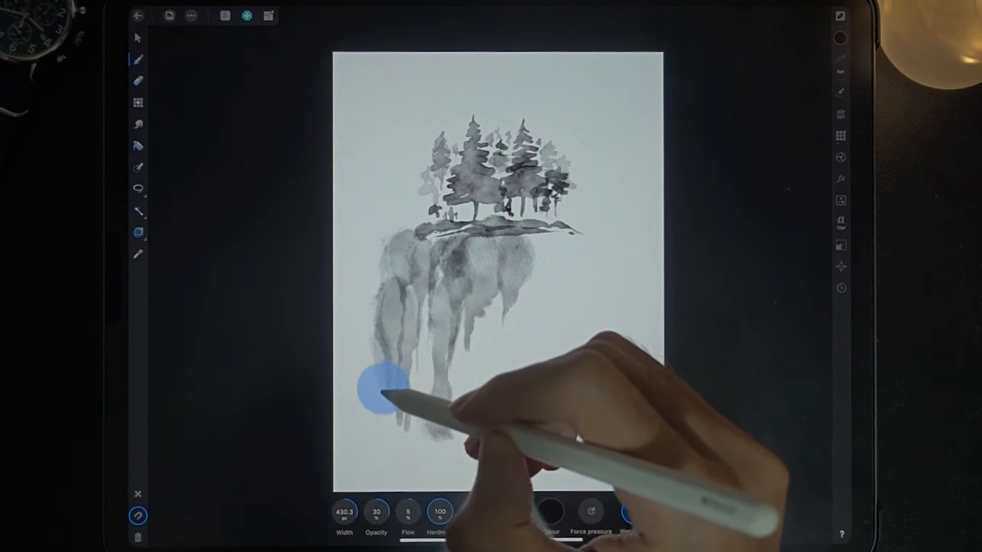
{"action": "left_click", "coordinate": [635, 512]}
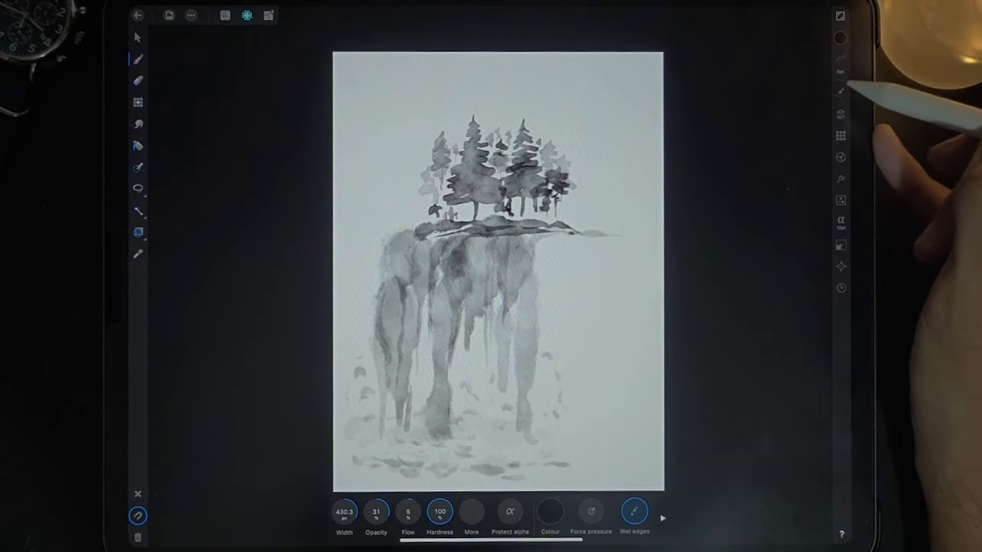
From the Layers panel, add another Pixel layer for the cloud painting stage
{"action": "left_click", "coordinate": [841, 113]}
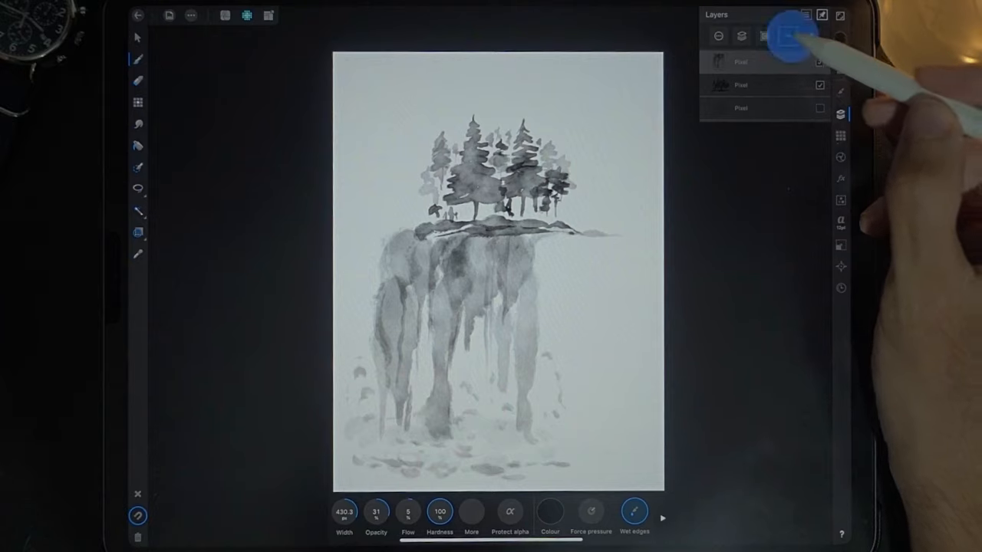
{"action": "left_click", "coordinate": [788, 37]}
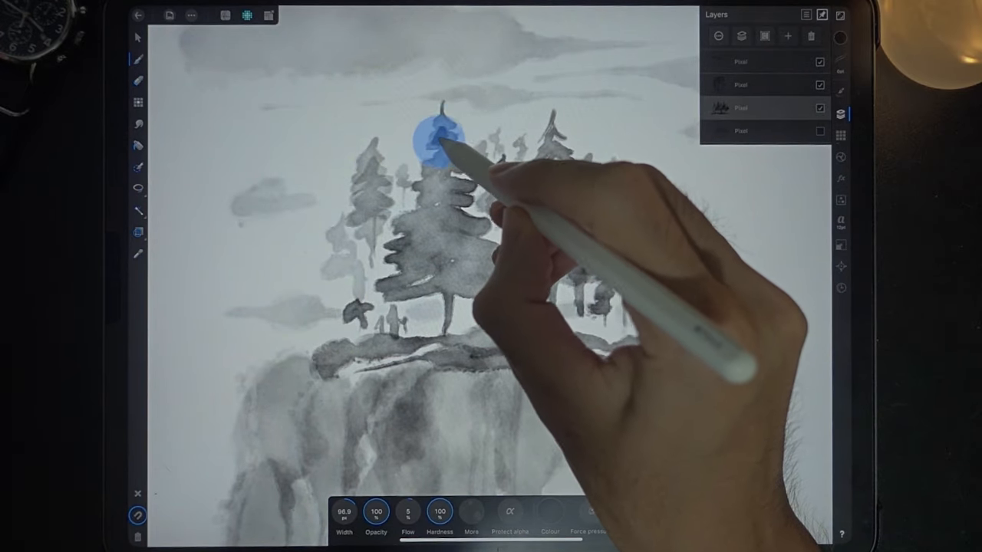
{"action": "left_click_drag", "start_coordinate": [445, 138], "coordinate": [445, 161]}
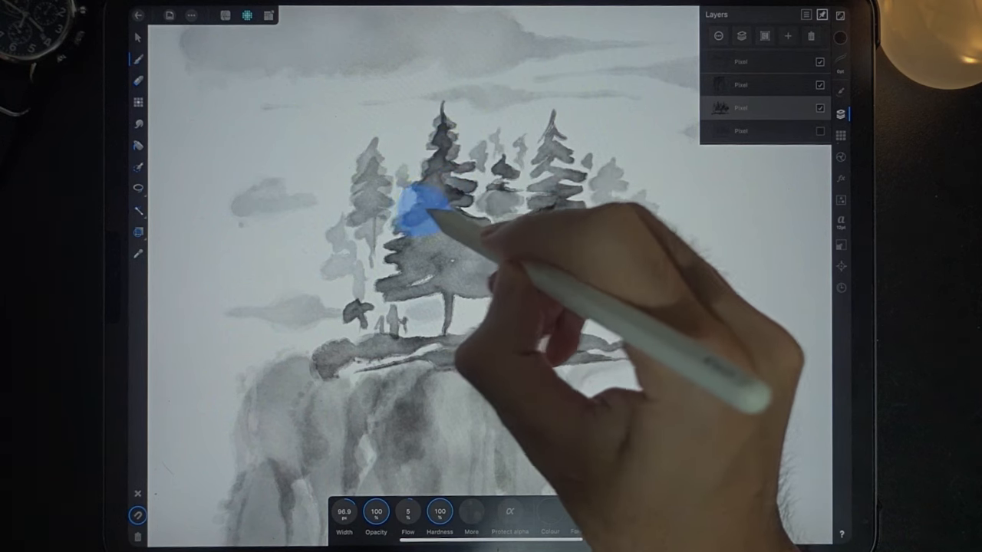
{"action": "left_click_drag", "start_coordinate": [417, 207], "coordinate": [417, 245]}
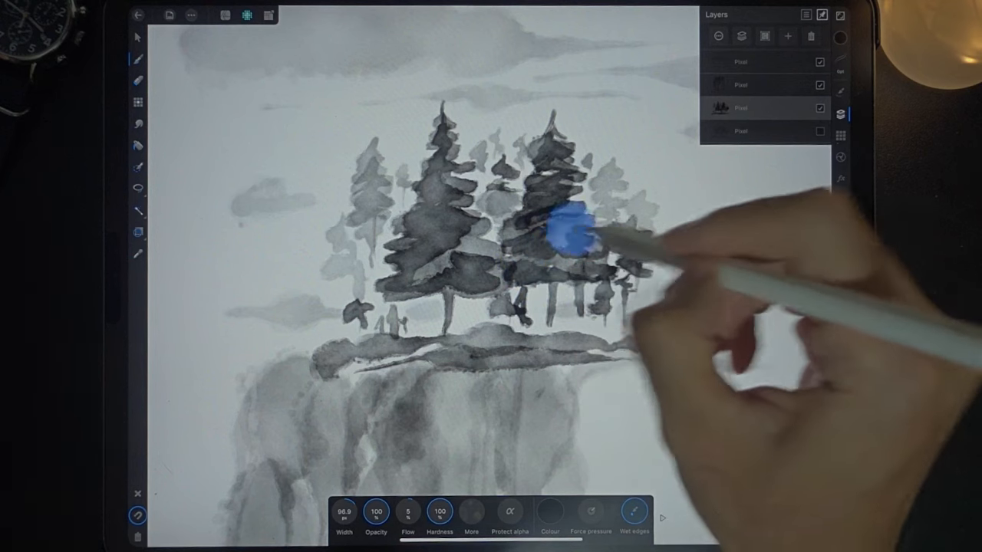
{"action": "left_click_drag", "start_coordinate": [570, 233], "coordinate": [606, 181]}
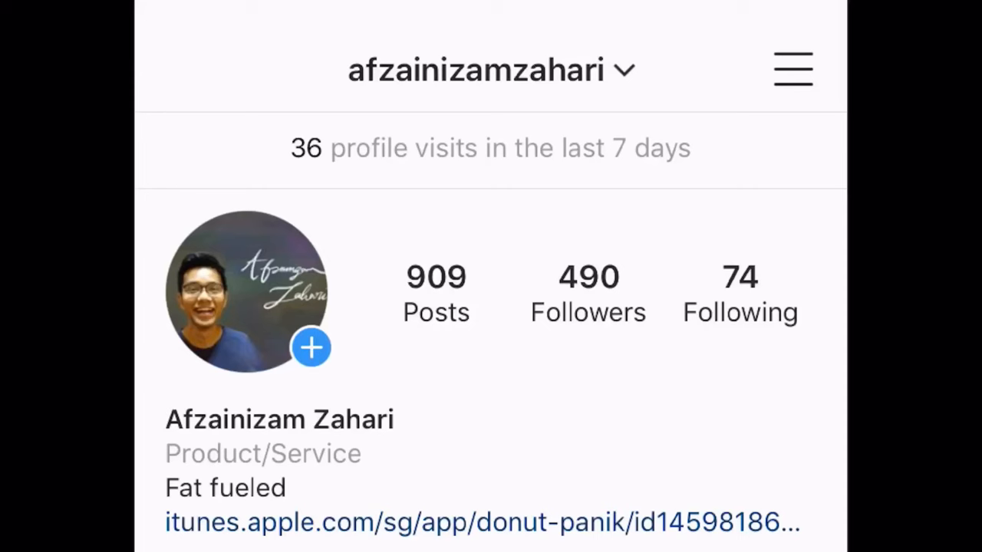
{"action": "scroll", "scroll_direction": "down", "scroll_amount": 3}
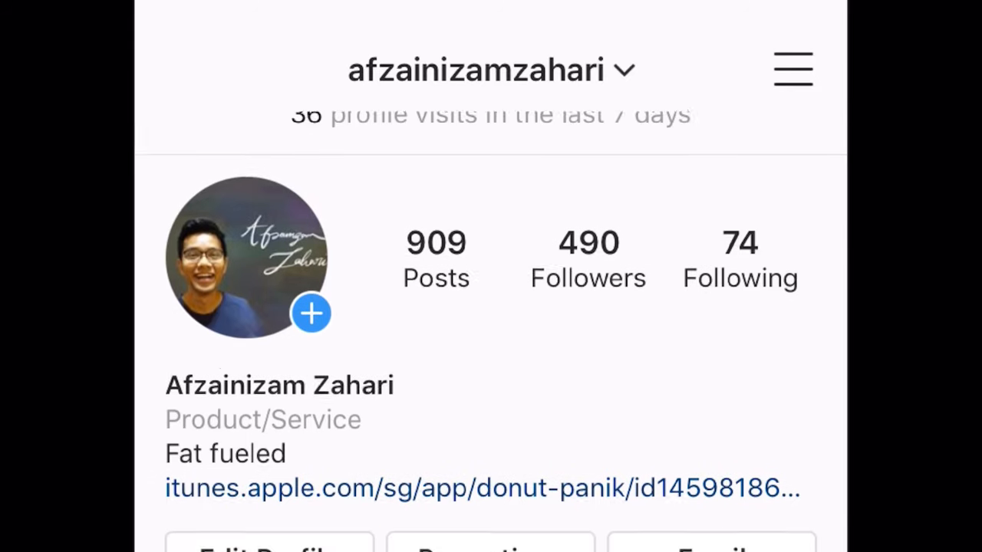